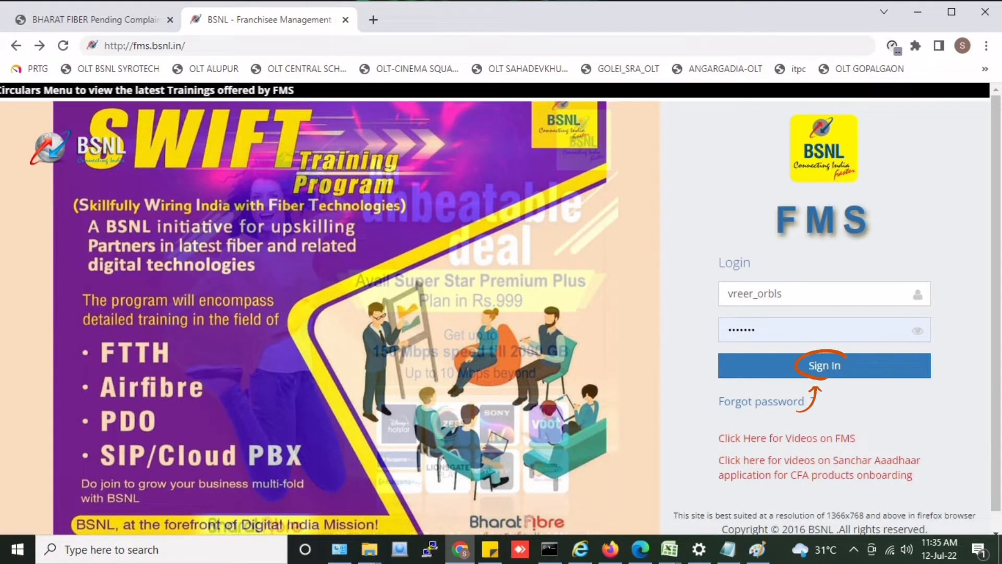
Sign in to the FMS franchisee portal and expand the Team menu in the sidebar
{"action": "left_click", "coordinate": [823, 365]}
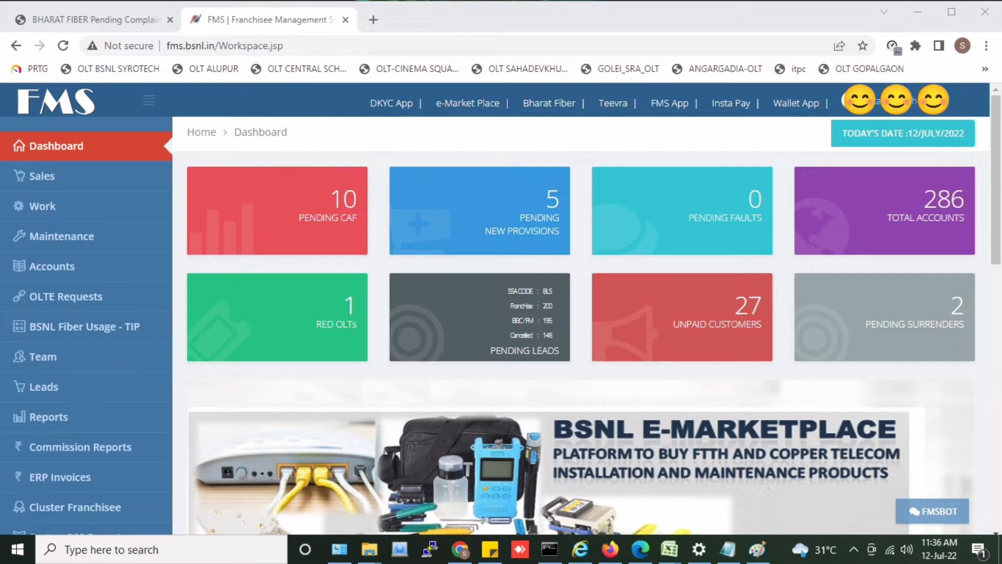
{"action": "left_click", "coordinate": [43, 356]}
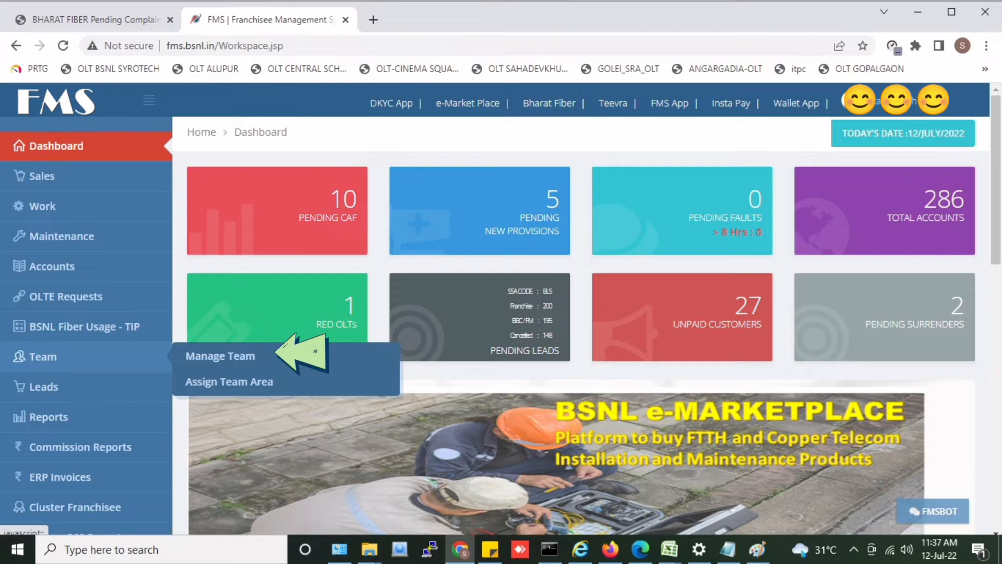
Open Manage Team to start a new team member row with ID veer_01
{"action": "left_click", "coordinate": [219, 356]}
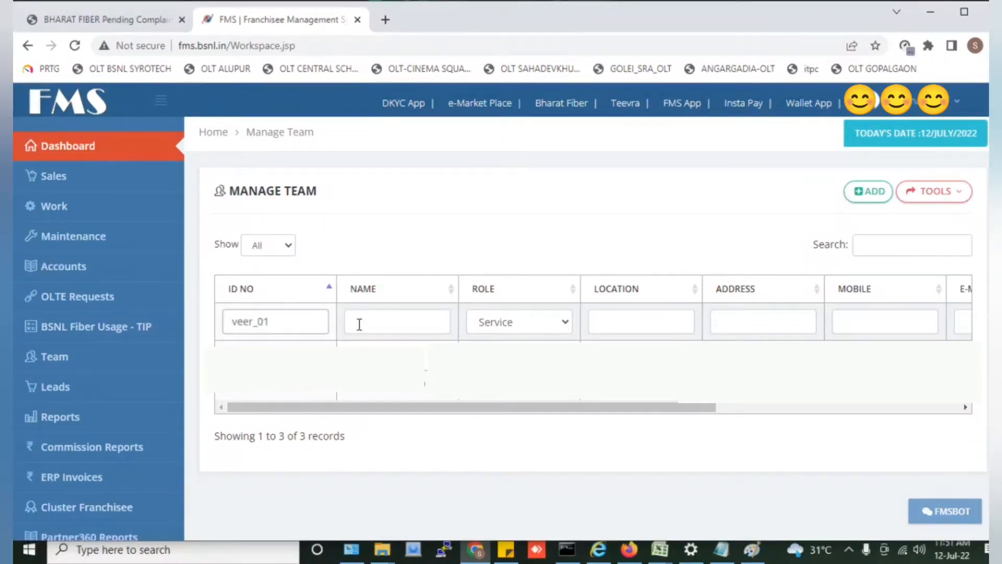
Enter the name 'arun' for the new member and keep Service as the role
{"action": "type", "text": "arun"}
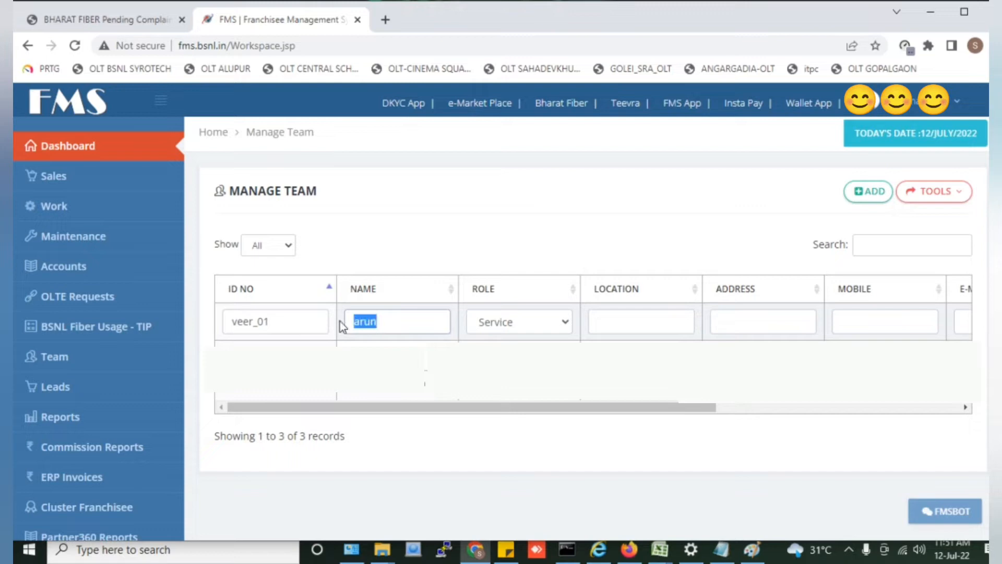
{"action": "mouse_move", "coordinate": [472, 338]}
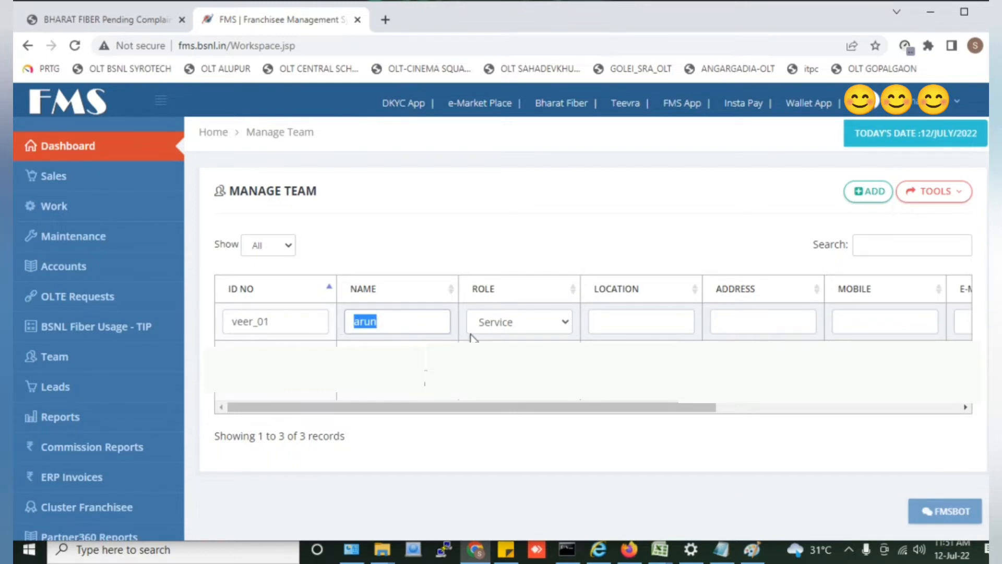
{"action": "left_click", "coordinate": [518, 321]}
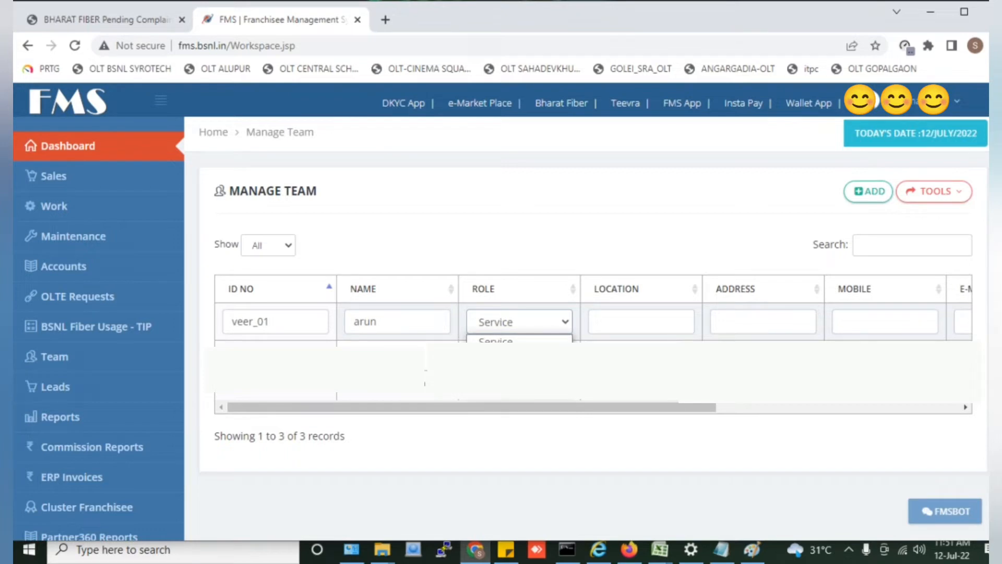
{"action": "mouse_move", "coordinate": [518, 341]}
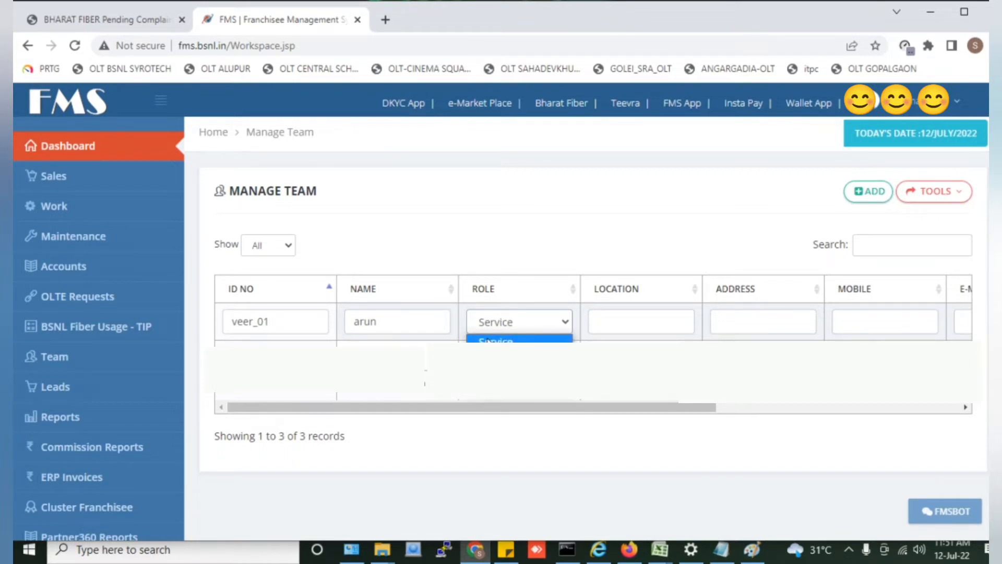
{"action": "left_click", "coordinate": [640, 321]}
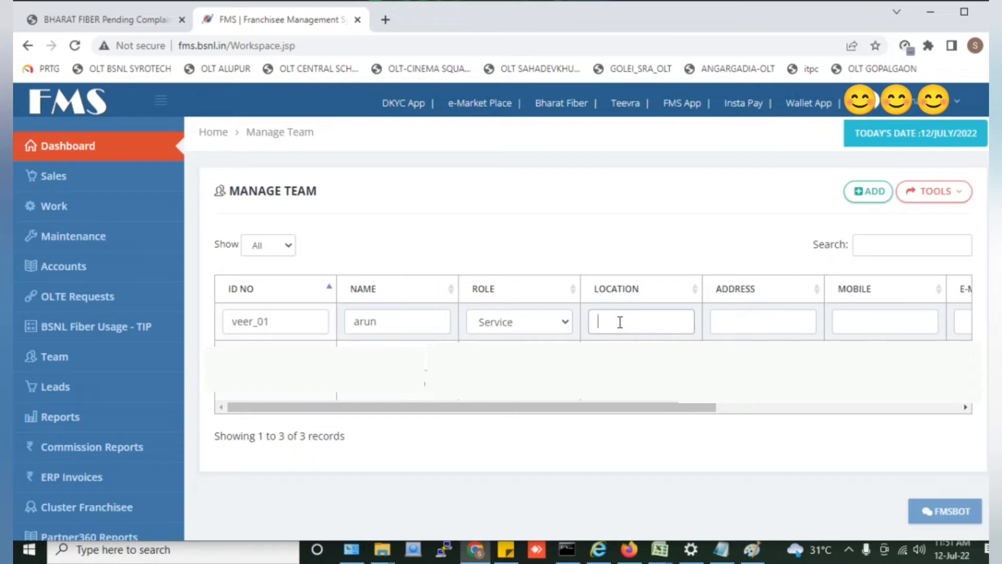
Enter 'balasore' as both the location and the address
{"action": "type", "text": "balasore"}
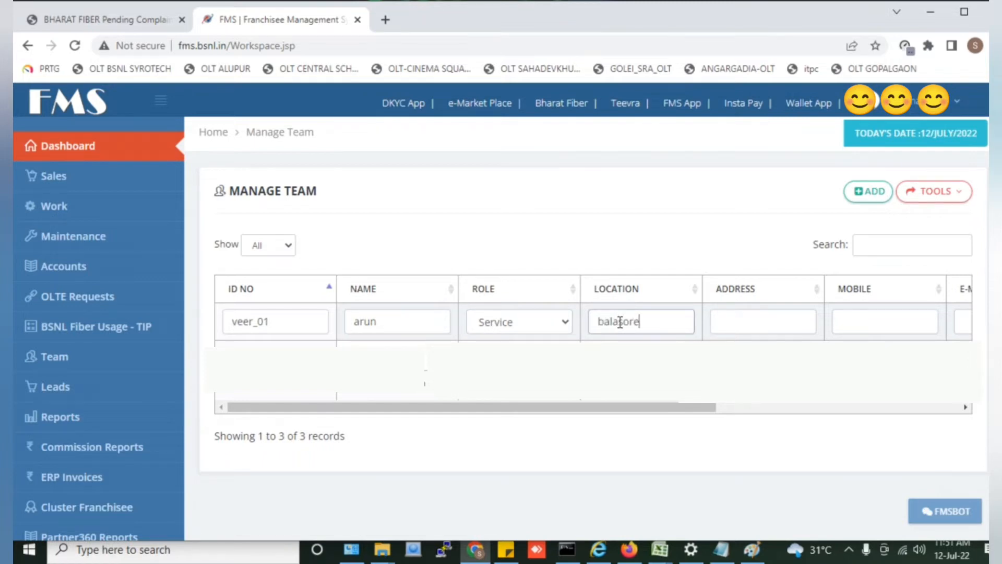
{"action": "left_click", "coordinate": [762, 321]}
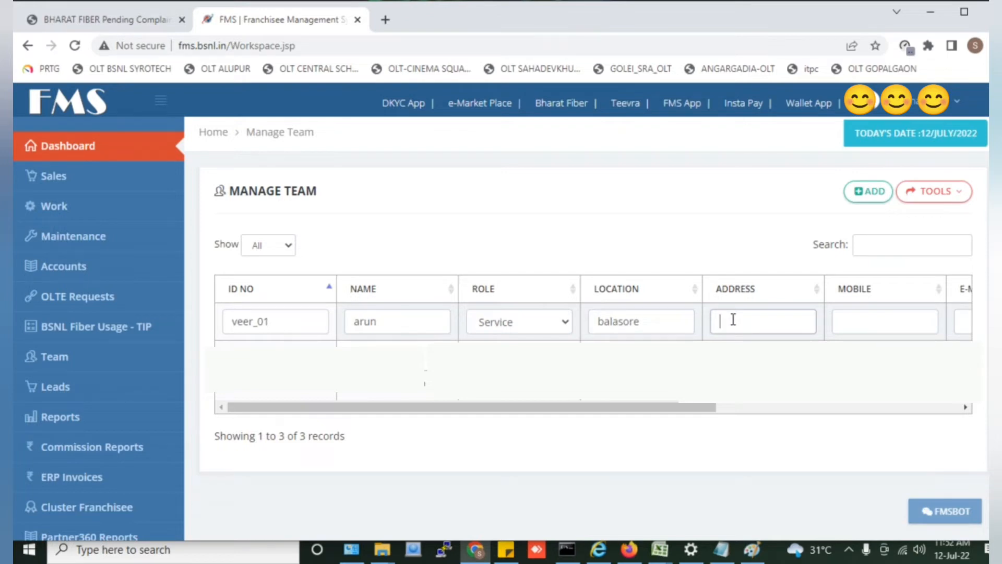
{"action": "type", "text": "b"}
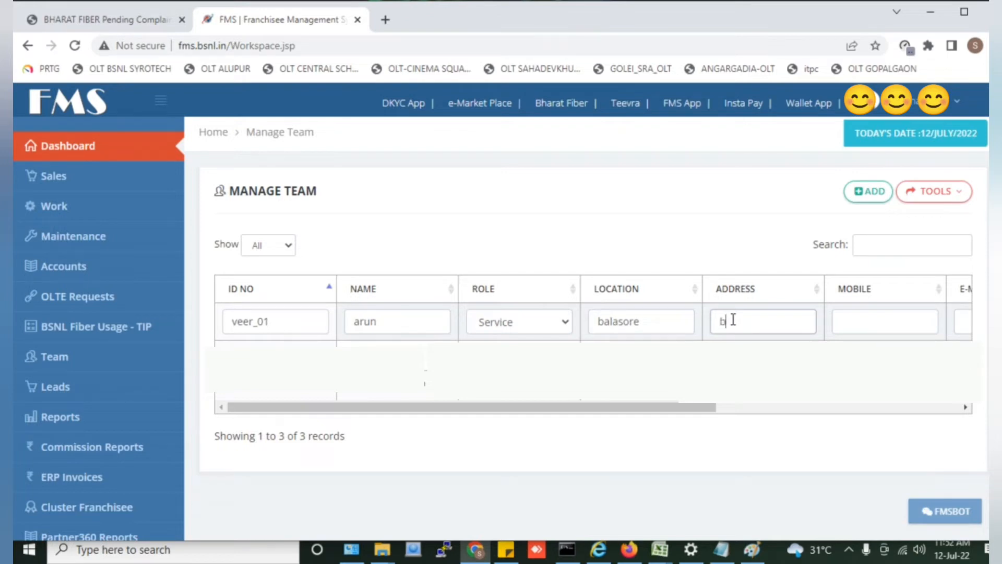
{"action": "type", "text": "snl"}
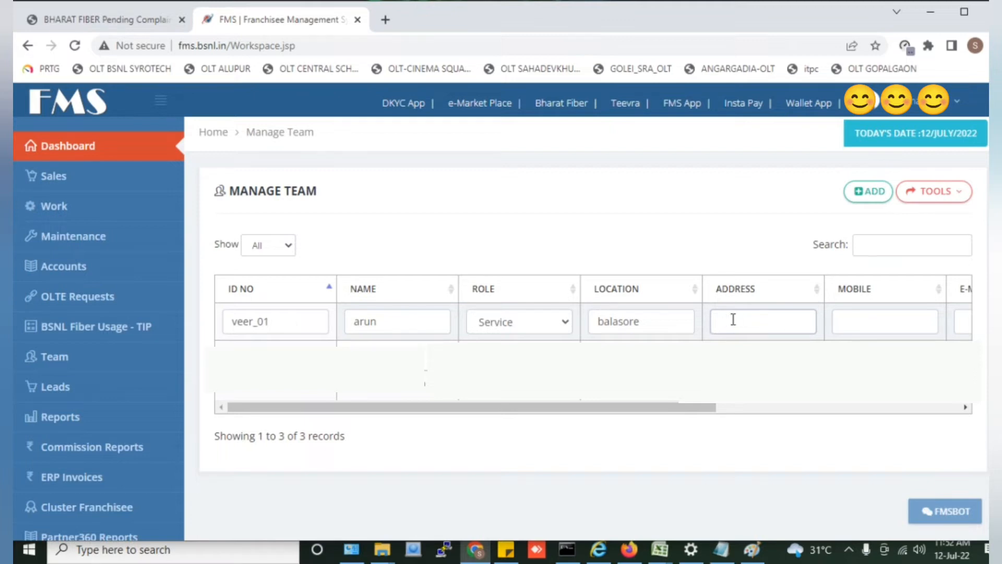
{"action": "left_click", "coordinate": [763, 321]}
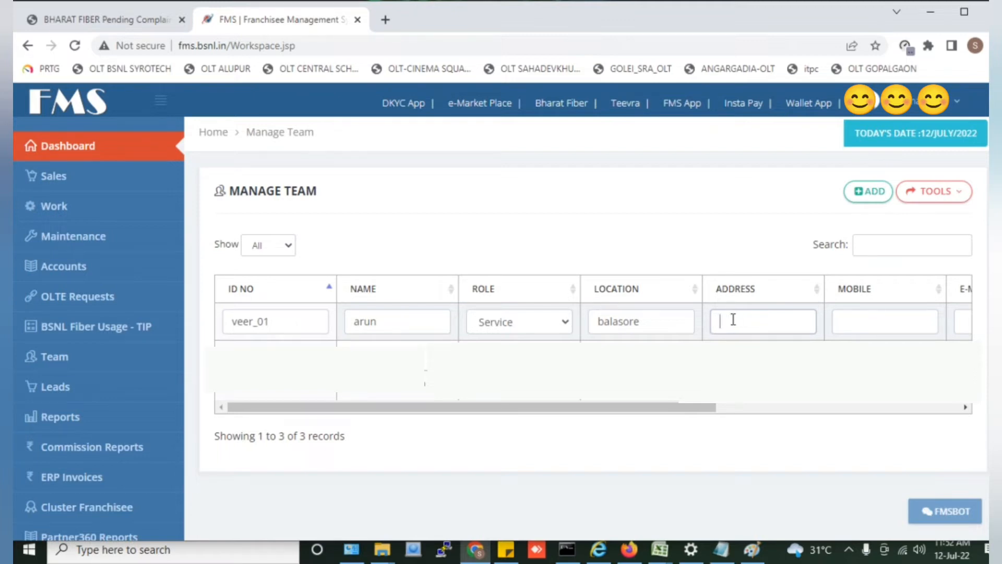
{"action": "type", "text": "balasore"}
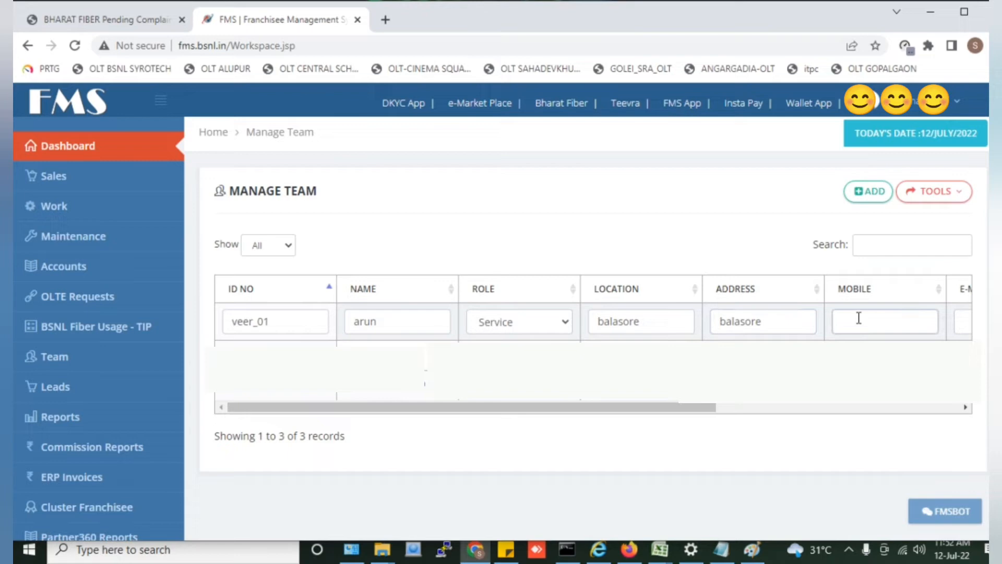
Enter the mobile number and begin typing the e-mail address
{"action": "type", "text": "9437"}
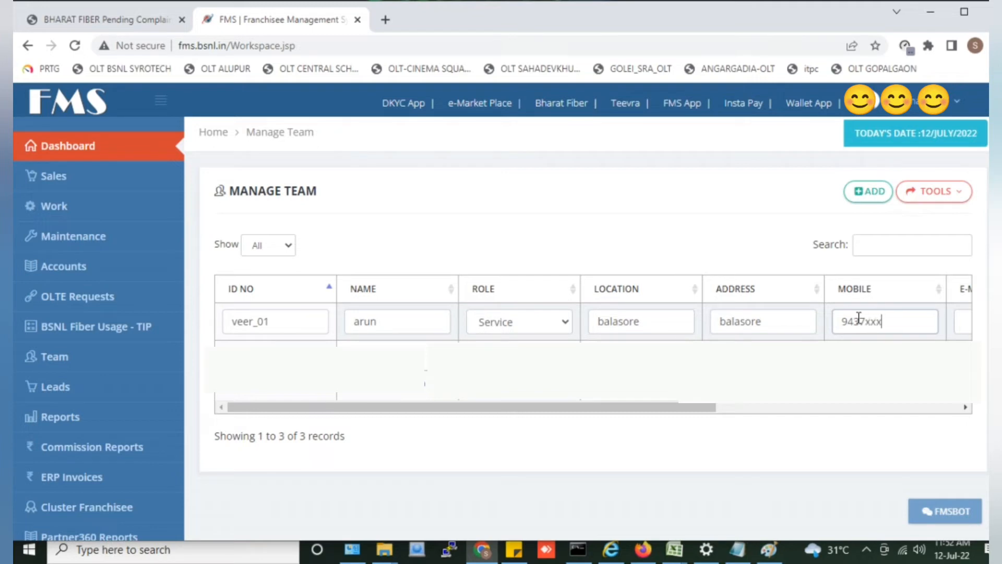
{"action": "type", "text": "xxx"}
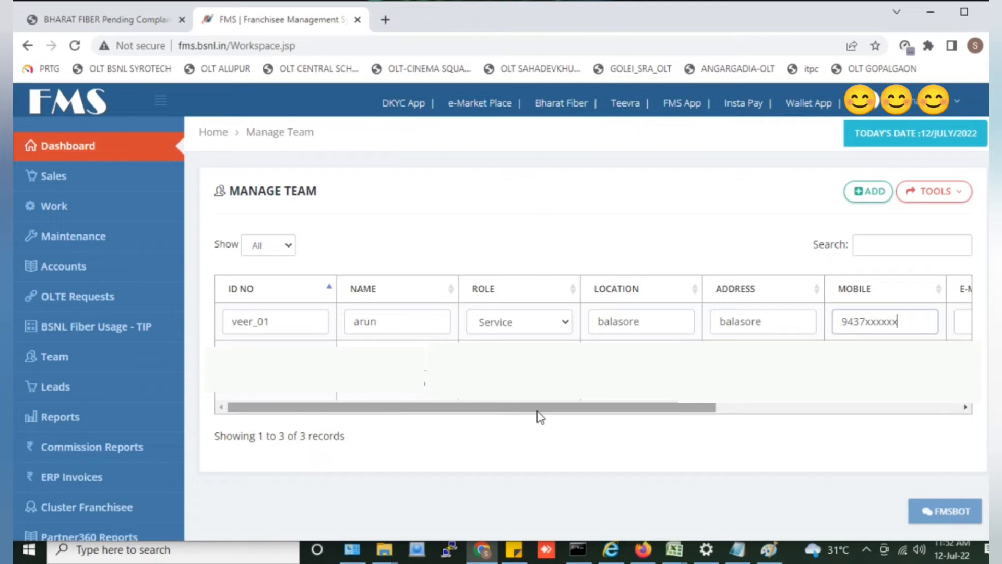
{"action": "type", "text": "xyz"}
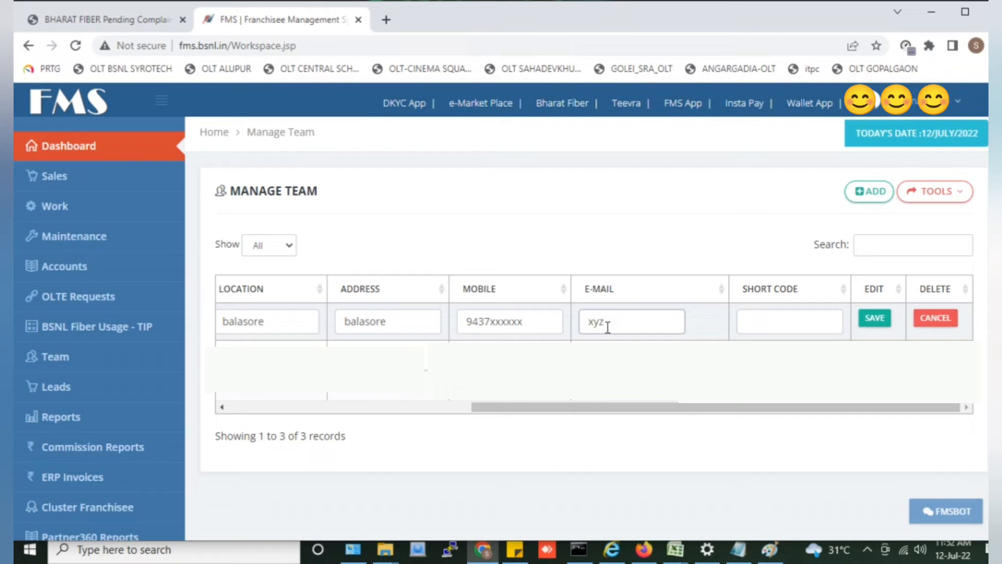
{"action": "type", "text": "@gmail"}
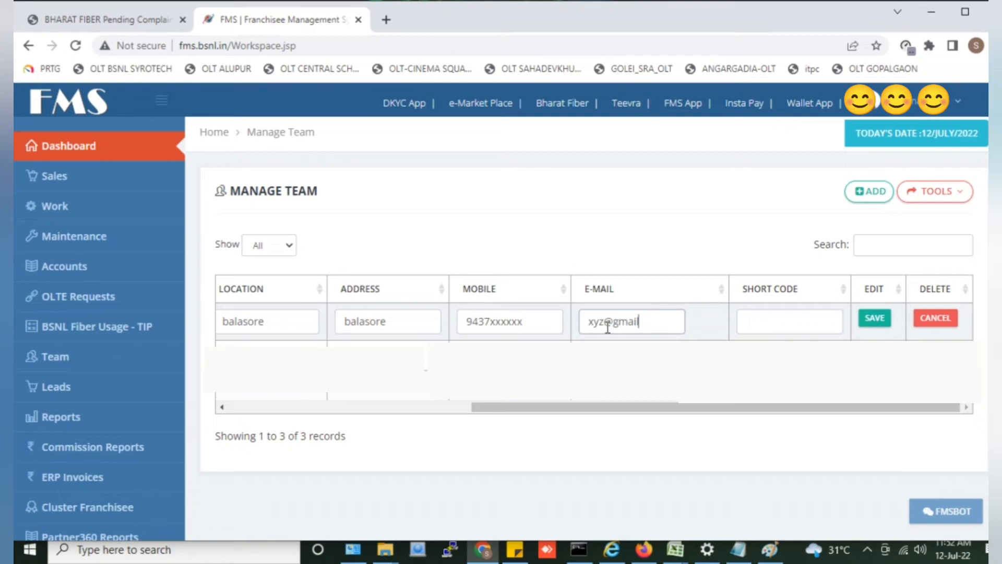
{"action": "type", "text": ".com"}
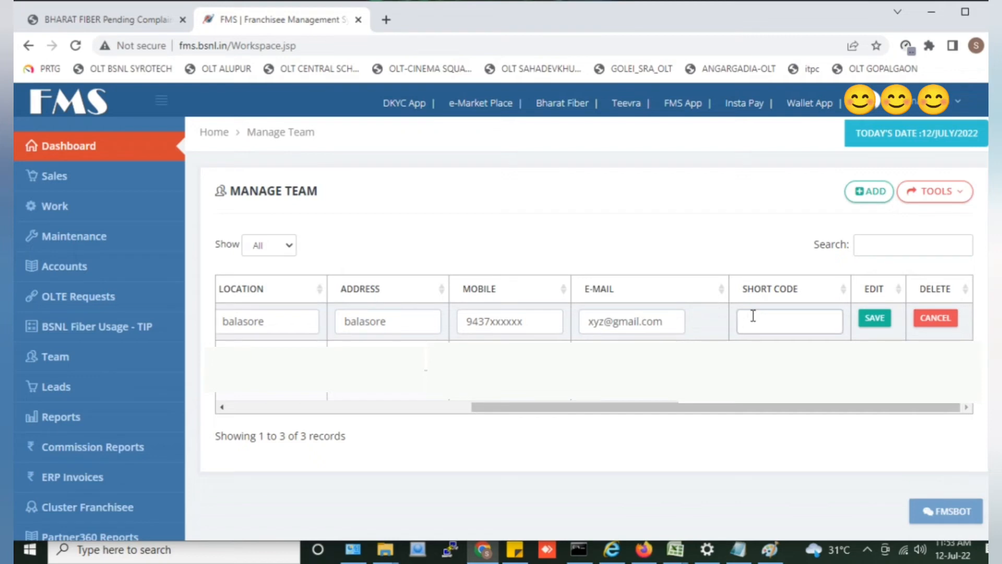
{"action": "type", "text": "veer_01"}
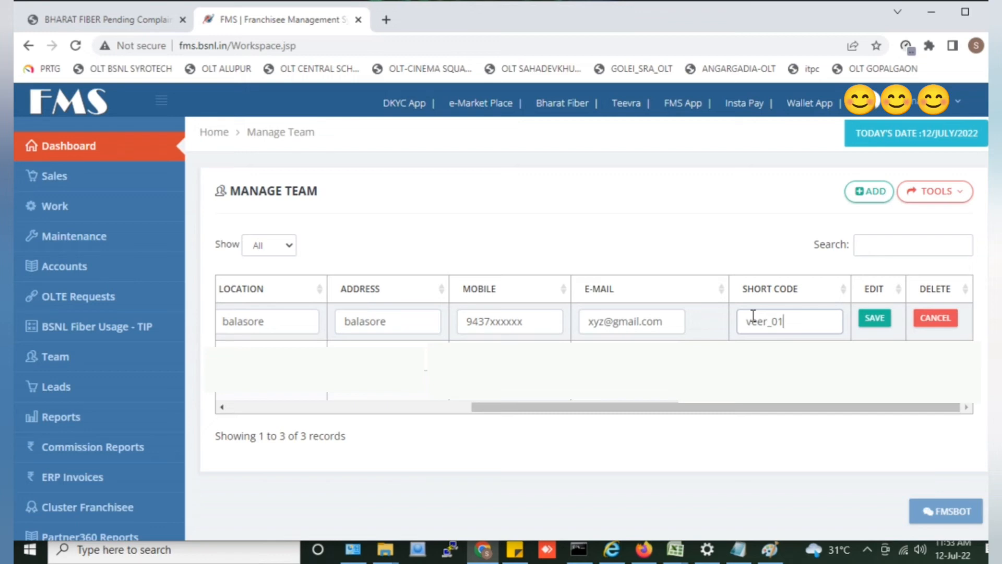
{"action": "mouse_move", "coordinate": [860, 335]}
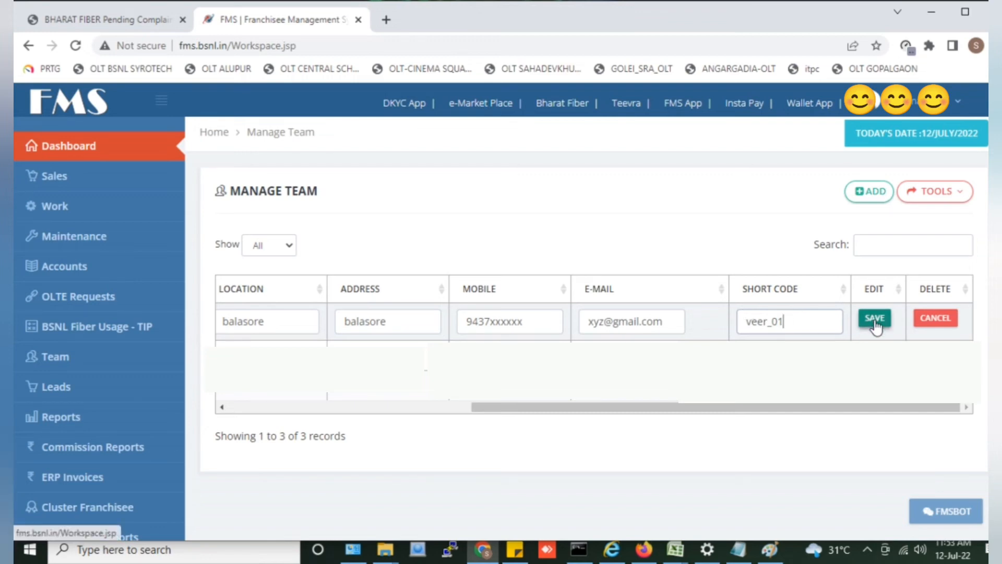
Save the row for arun and confirm the save prompt
{"action": "left_click", "coordinate": [874, 318]}
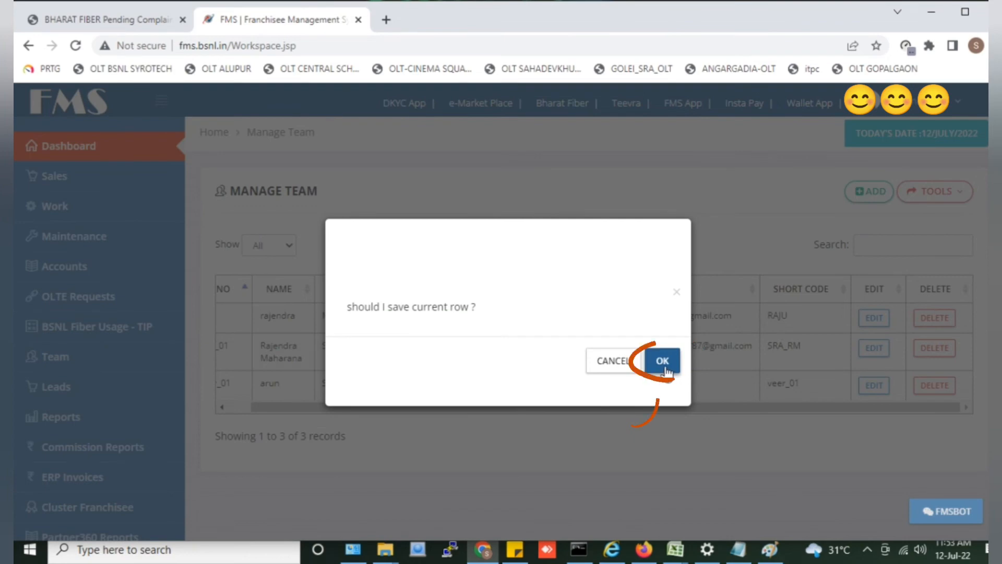
{"action": "left_click", "coordinate": [663, 361]}
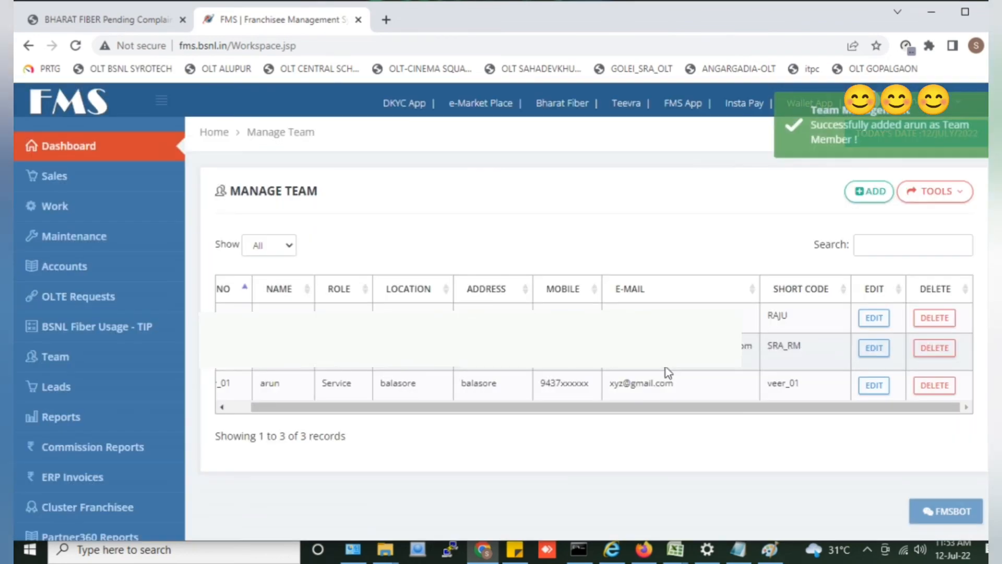